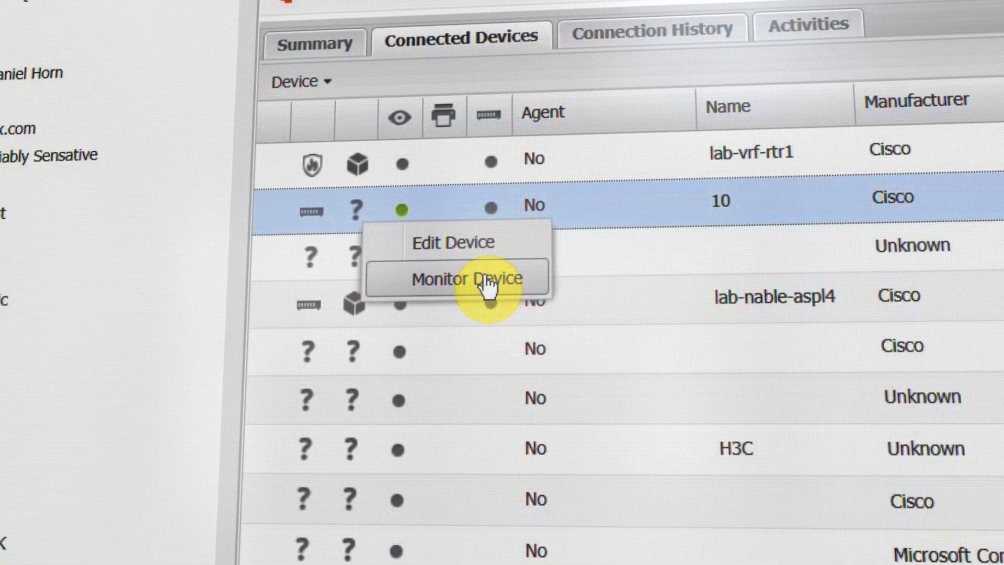
Start monitoring the connected Cisco device named 10 as a network device.
click(464, 278)
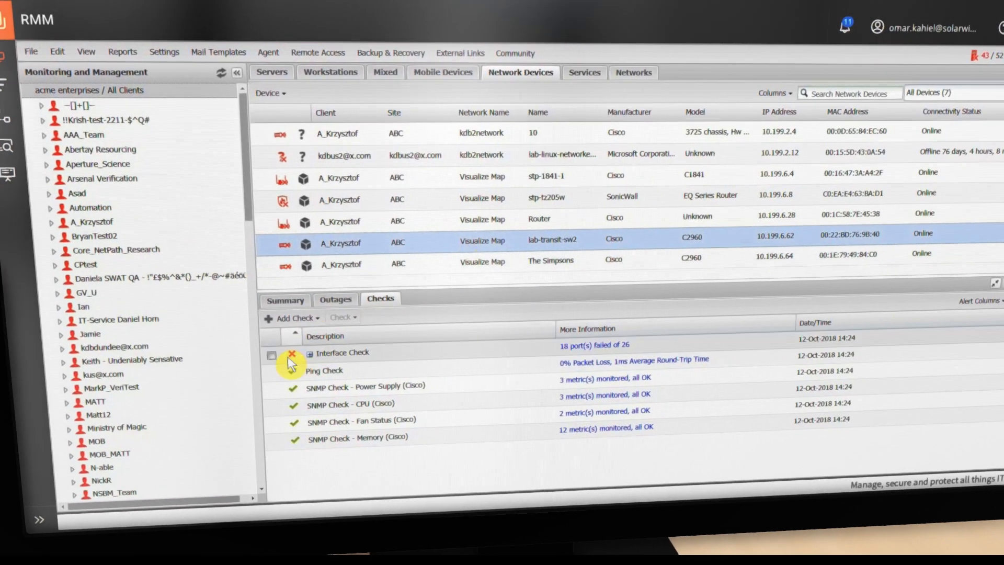
Review the failed Interface Check's per-port details for lab-transit-sw2 and close them.
click(284, 353)
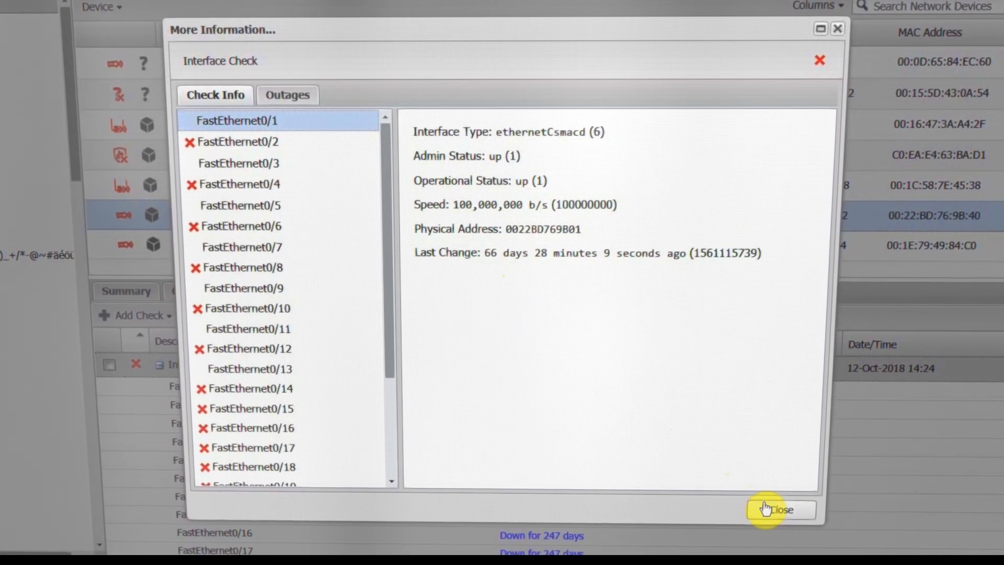
click(779, 510)
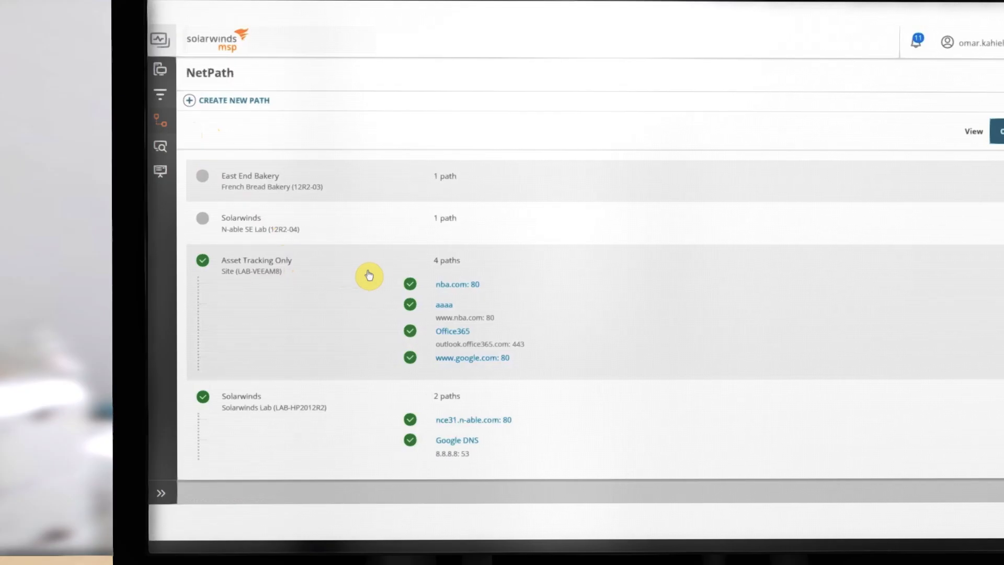
click(472, 358)
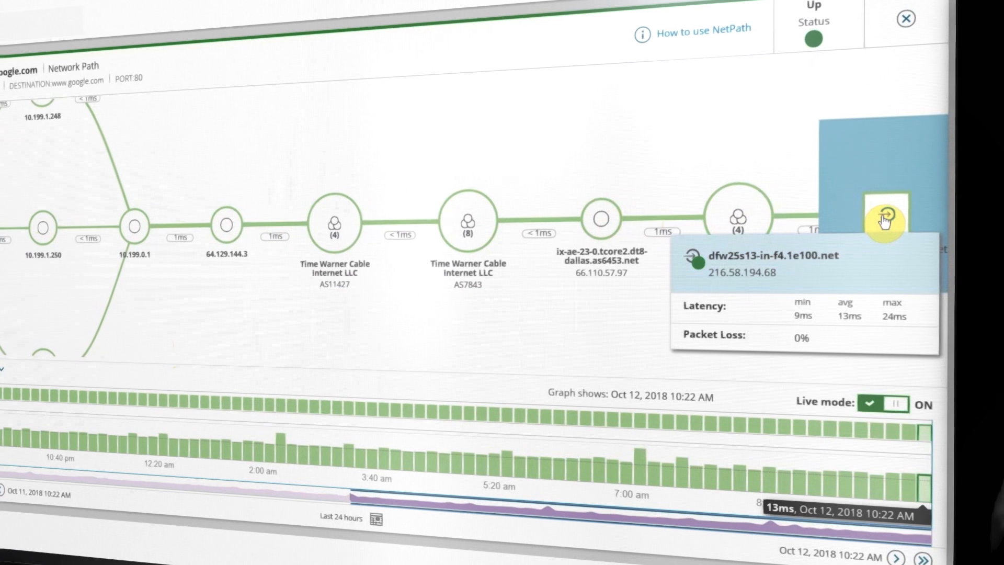
click(885, 218)
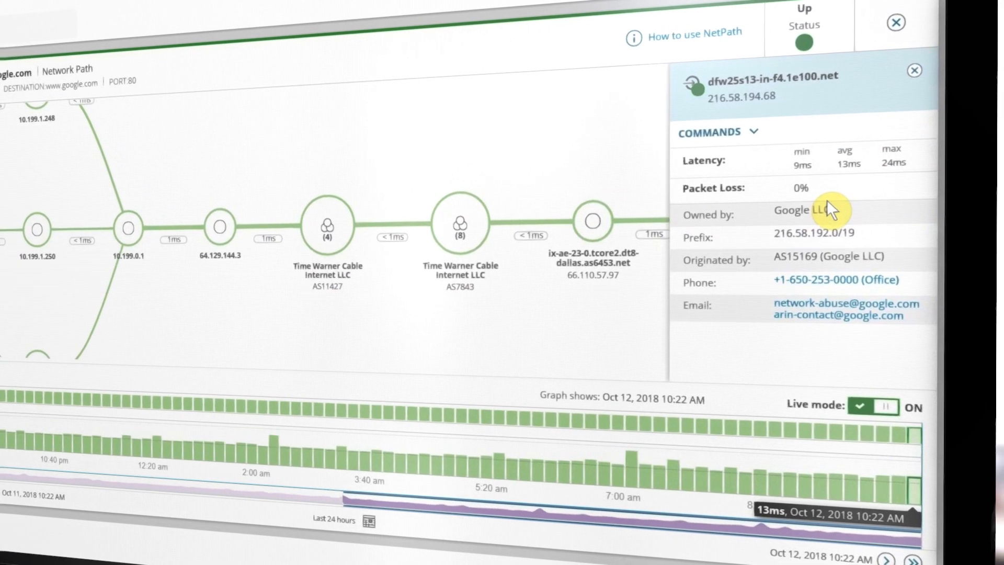